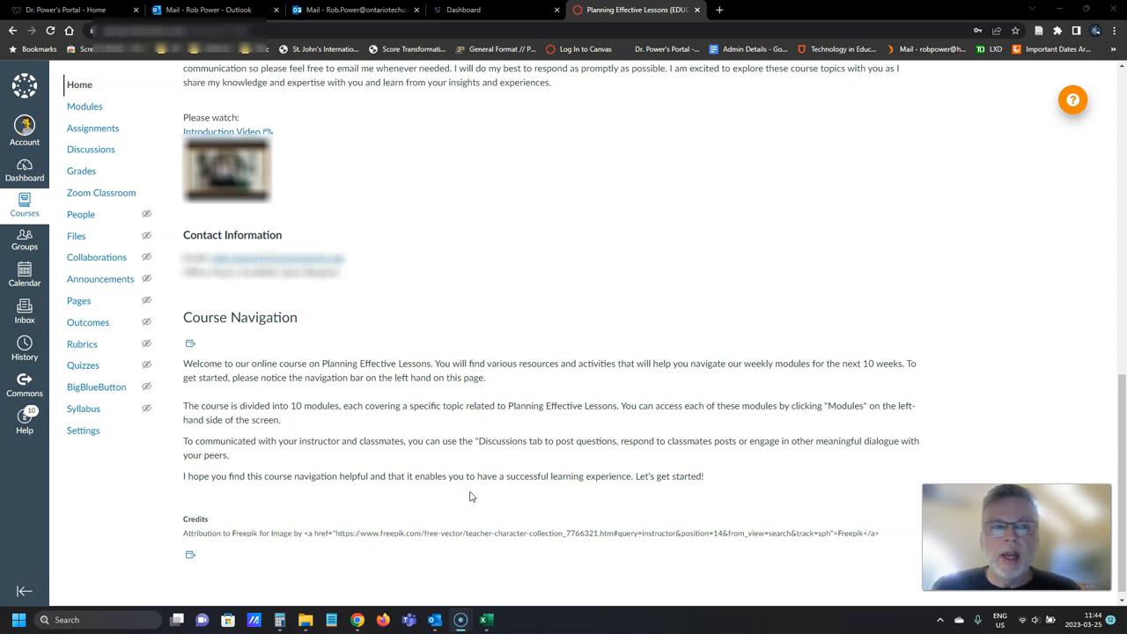
mouse_move(465, 489)
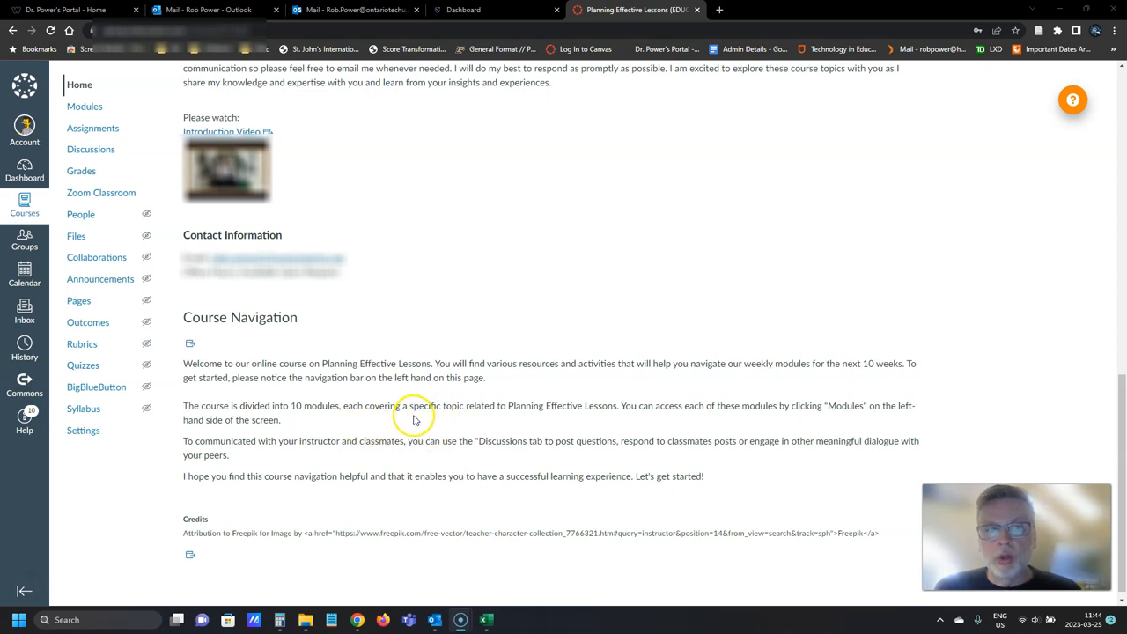
mouse_move(292, 261)
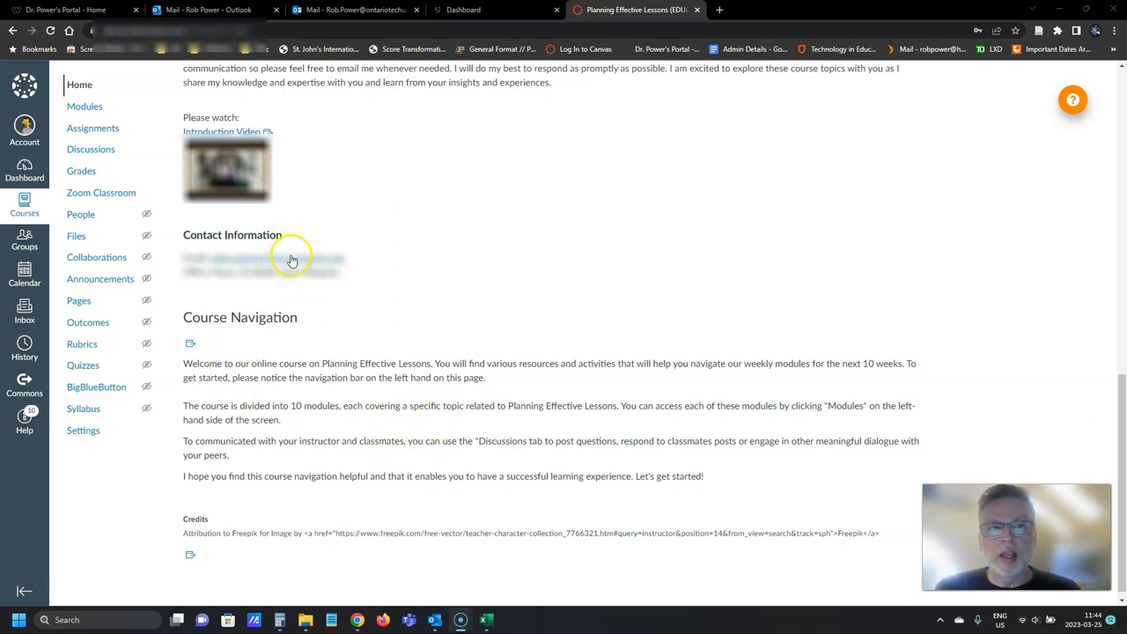
mouse_move(384, 281)
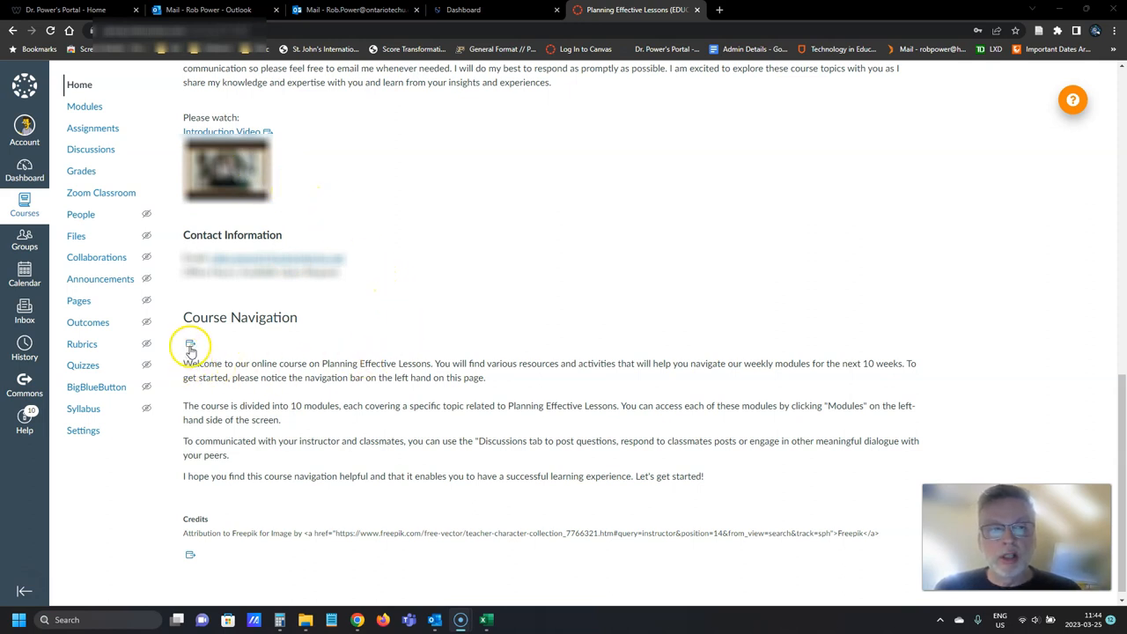
mouse_move(288, 599)
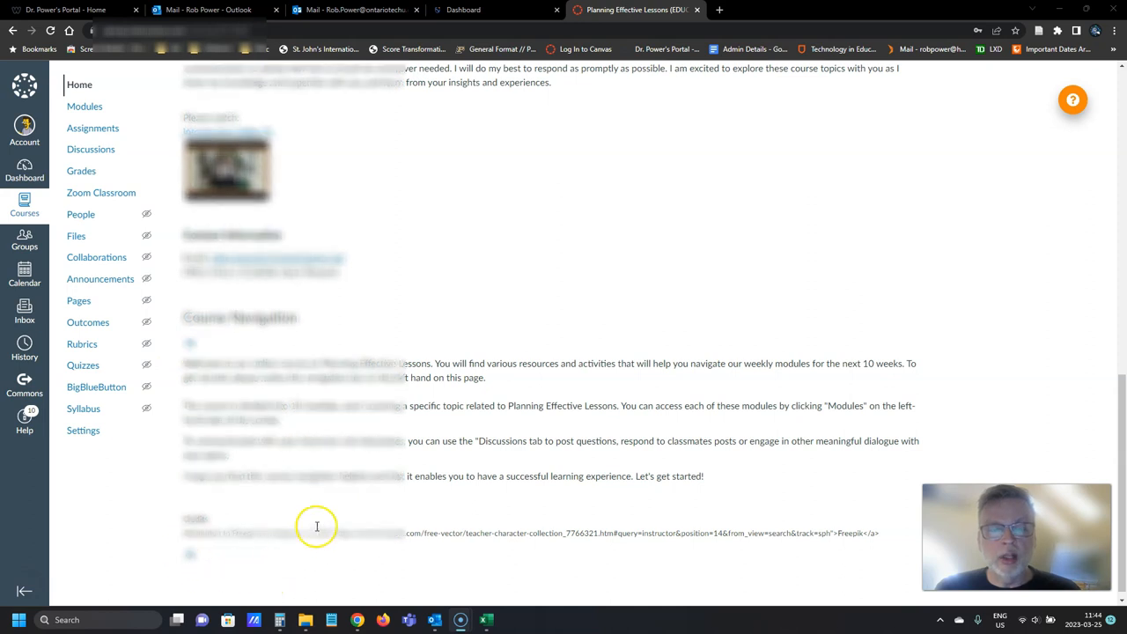
mouse_move(348, 516)
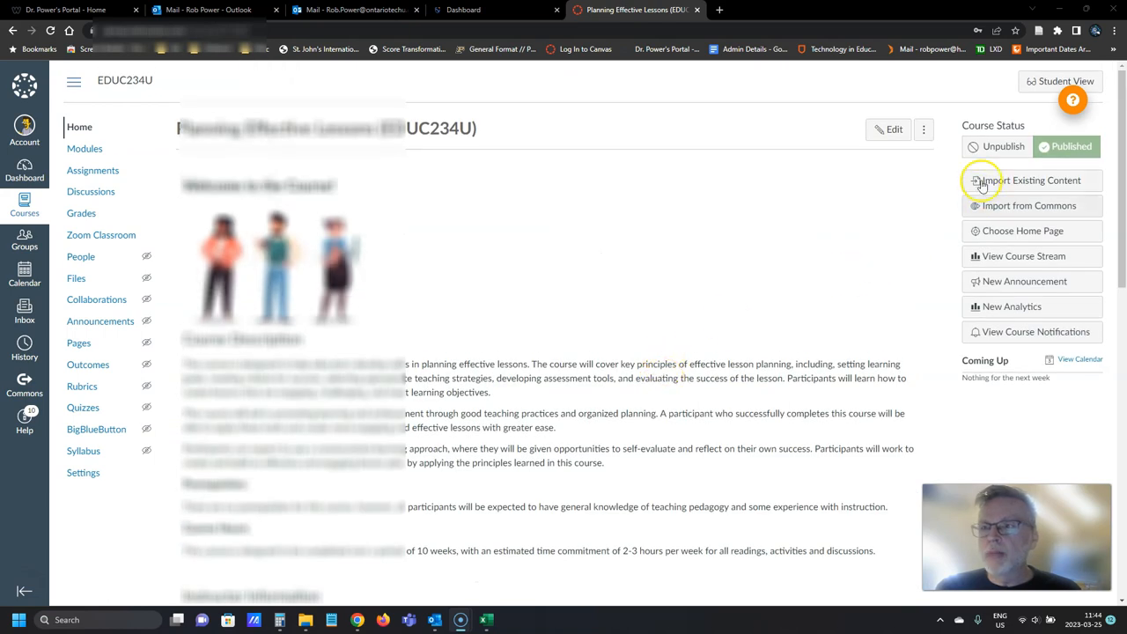
- Reopen the Planning Effective Lessons front page in the editor and scroll to the Course Navigation heading
click(887, 130)
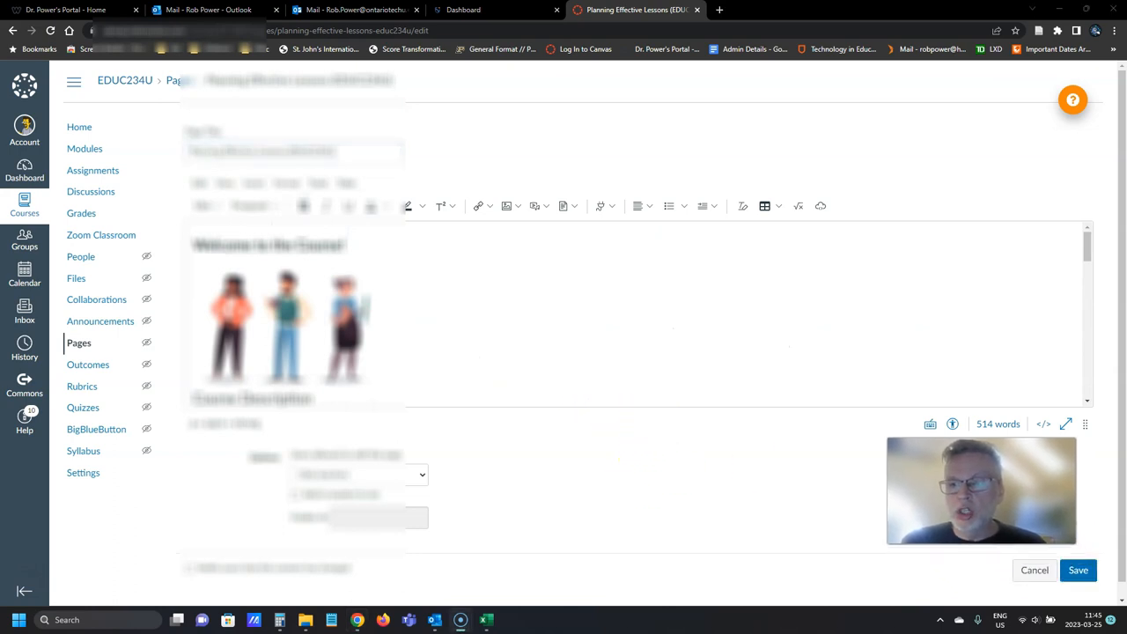
mouse_move(711, 466)
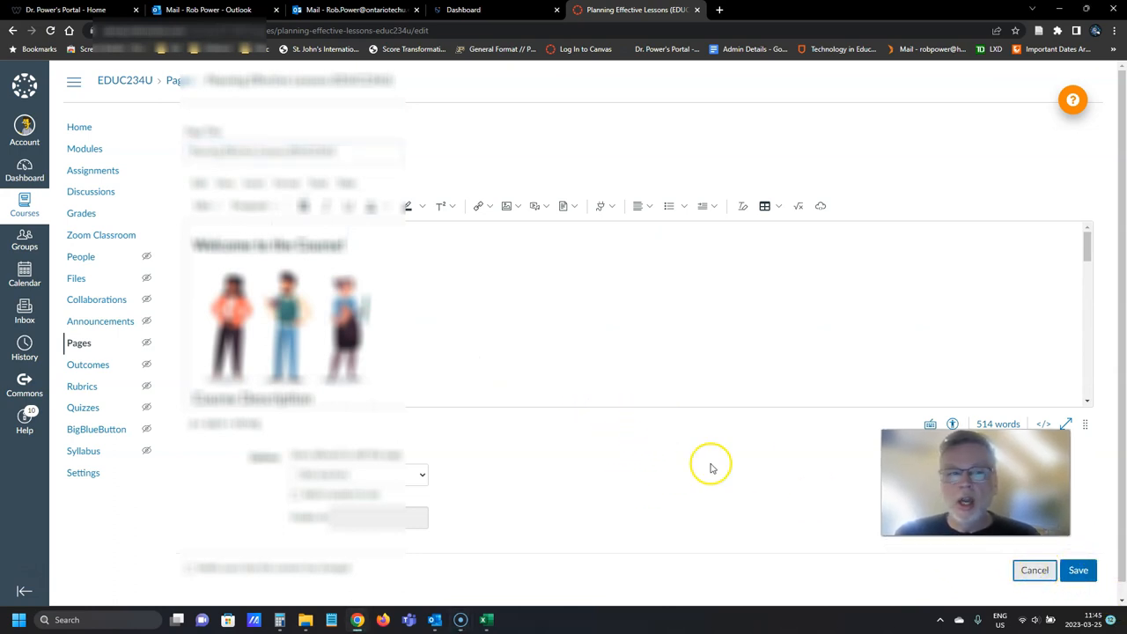
click(1078, 570)
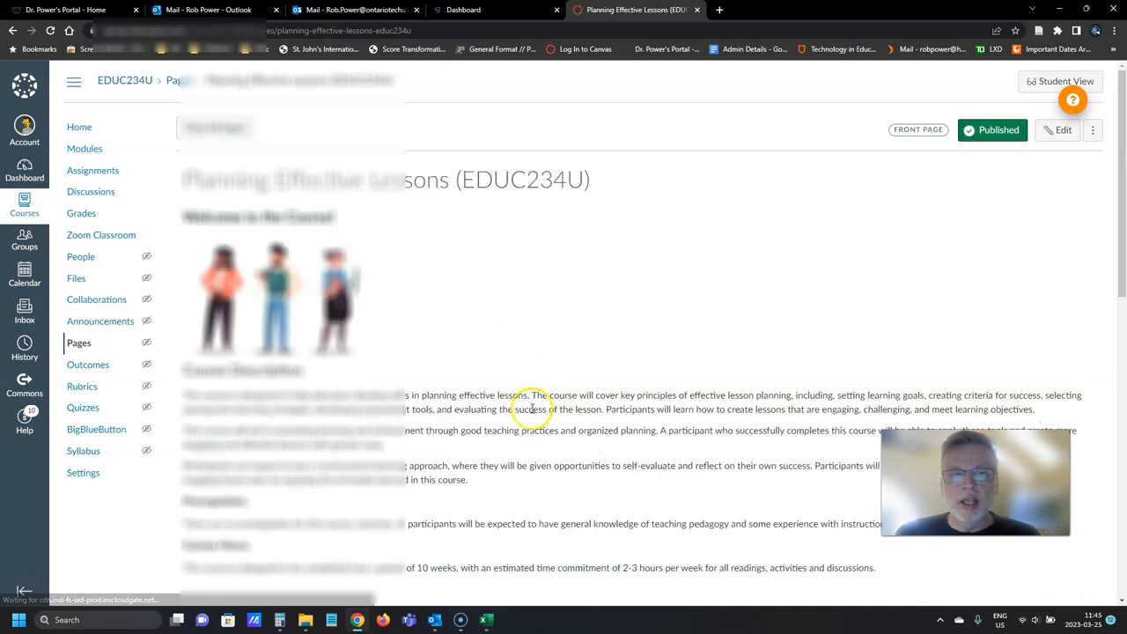
scroll(down, 3)
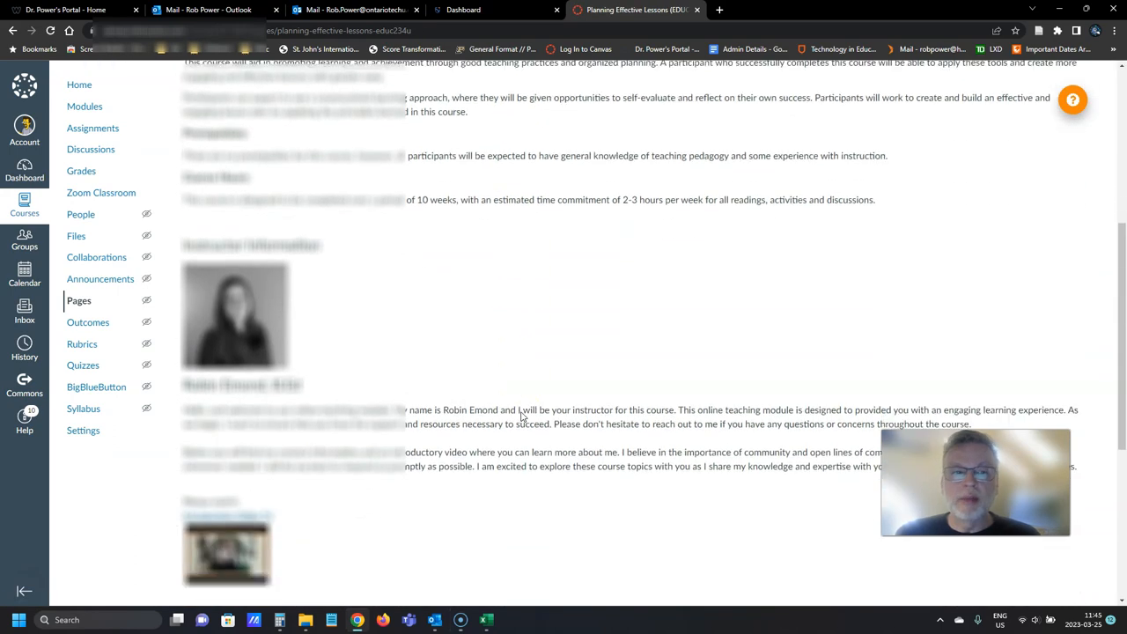
scroll(down, 3)
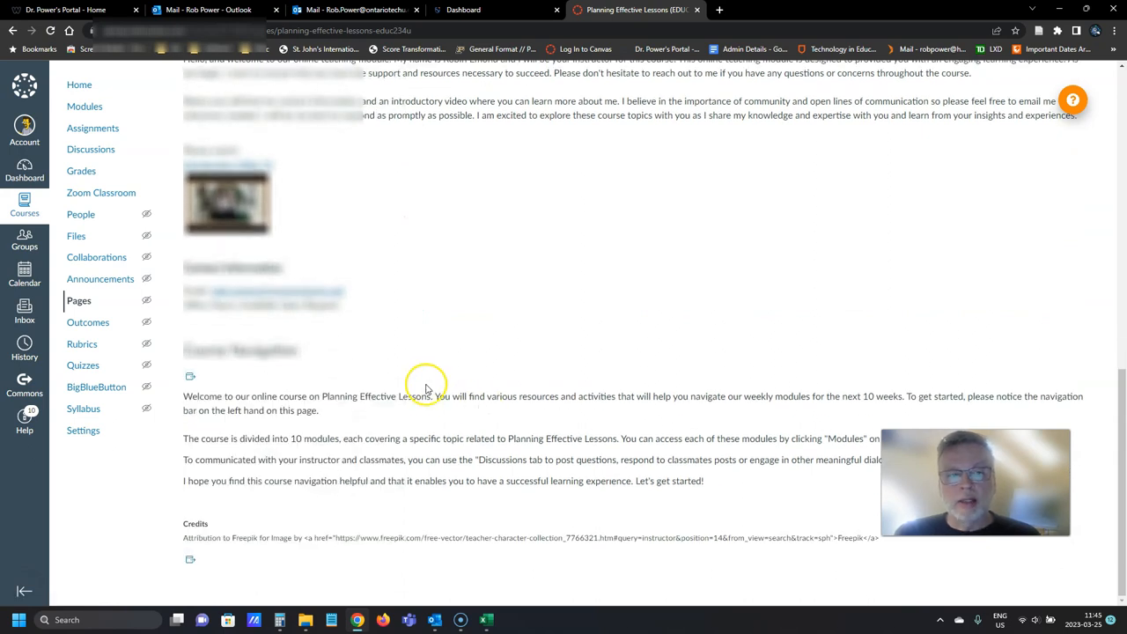
mouse_move(444, 394)
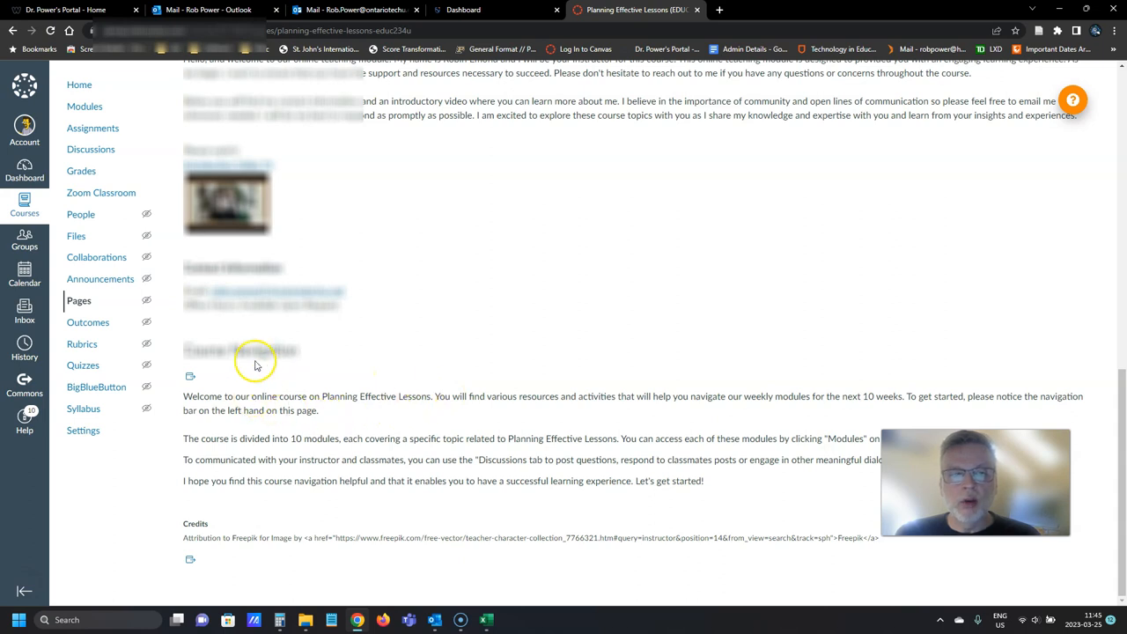
mouse_move(219, 562)
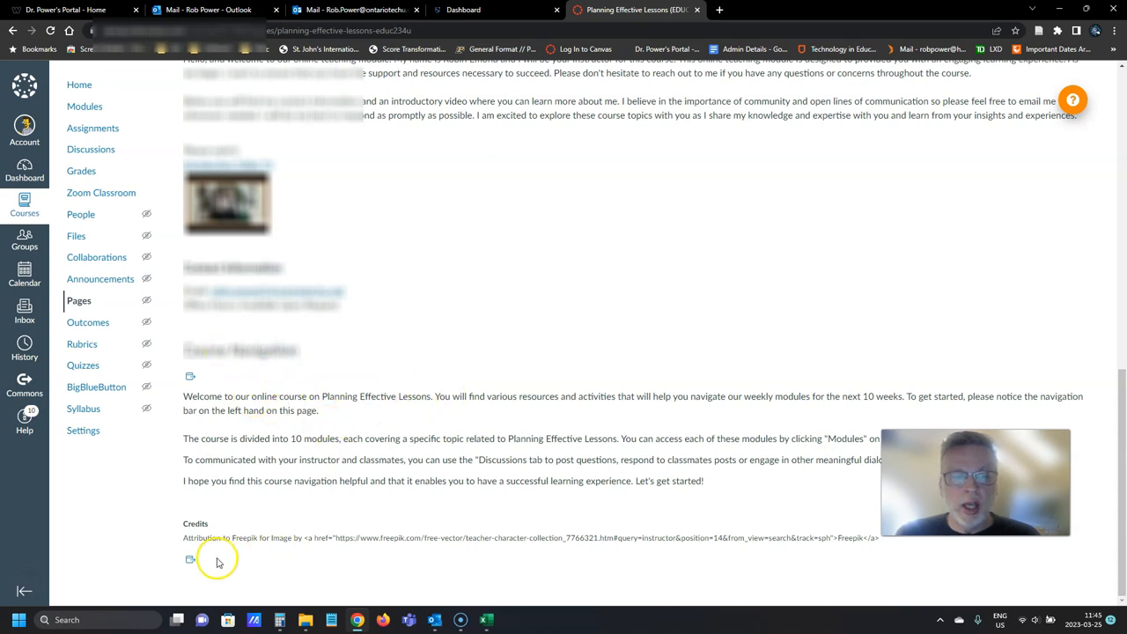
mouse_move(539, 577)
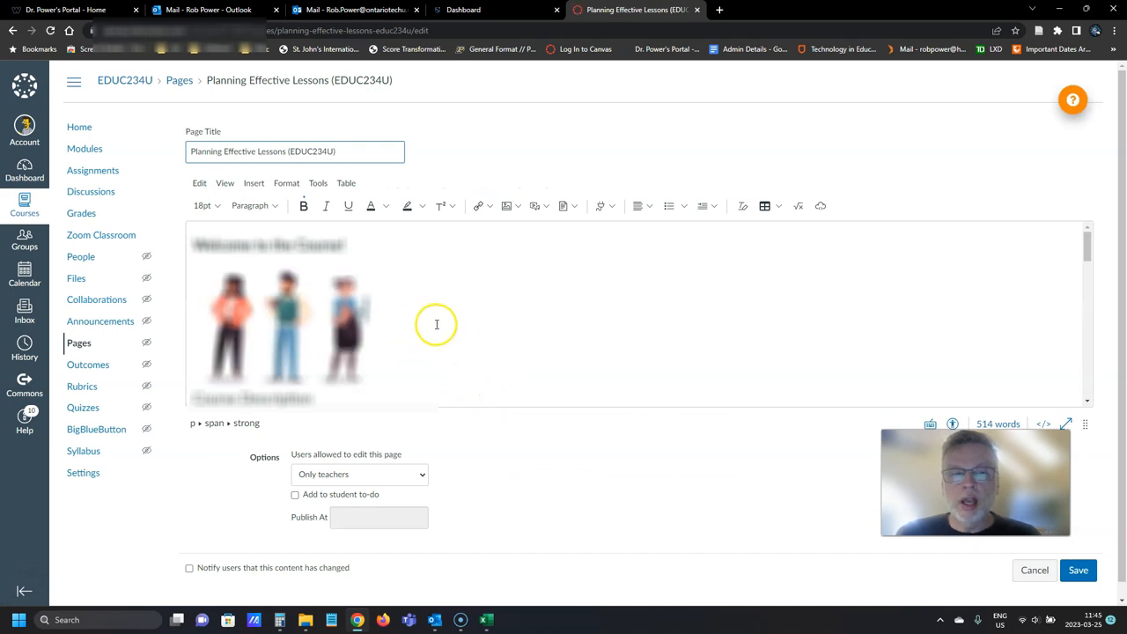
mouse_move(430, 306)
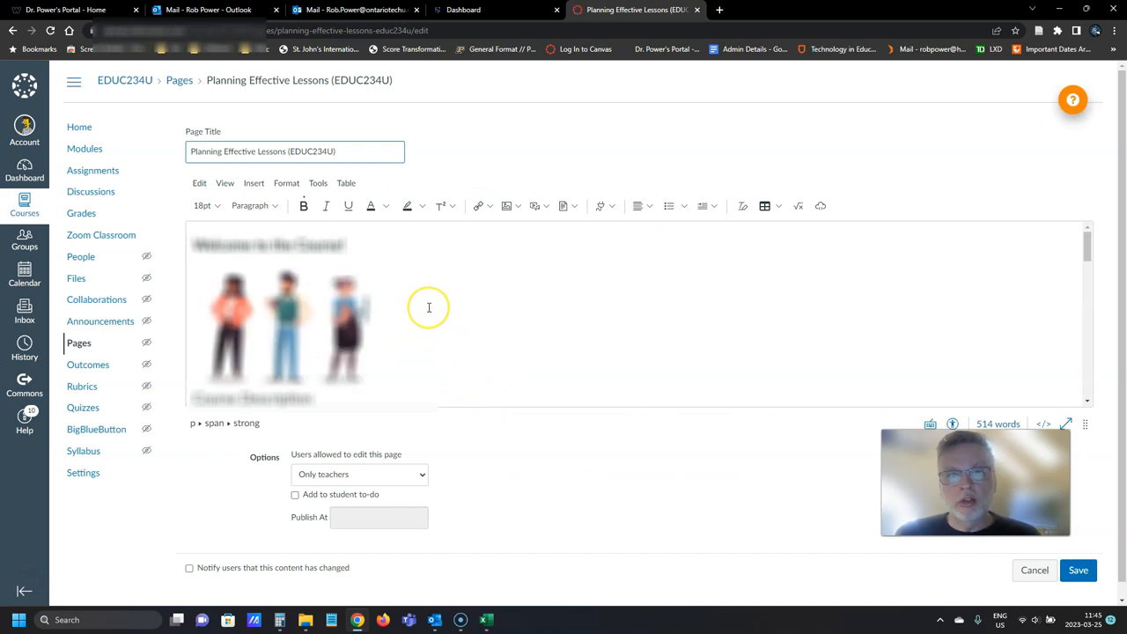
scroll(down, 3)
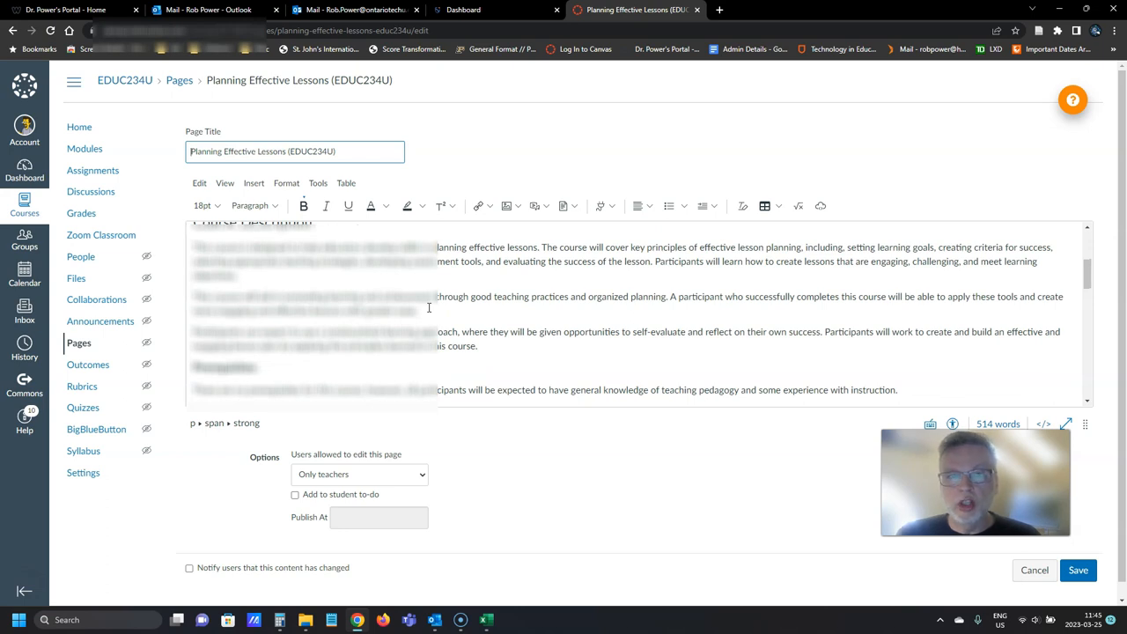
scroll(down, 3)
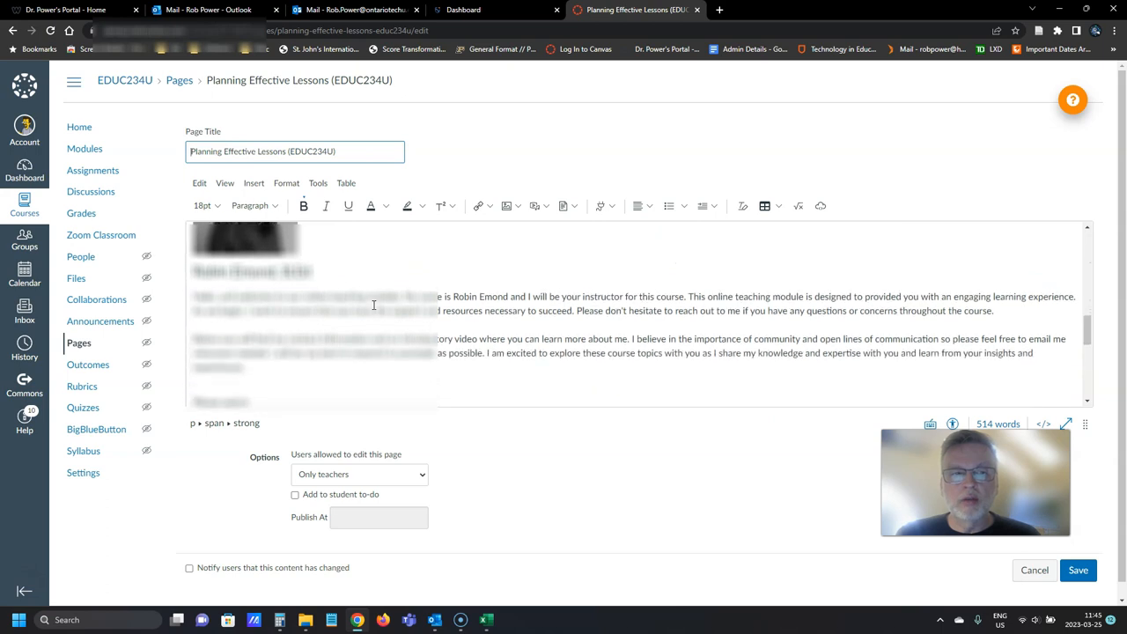
scroll(down, 3)
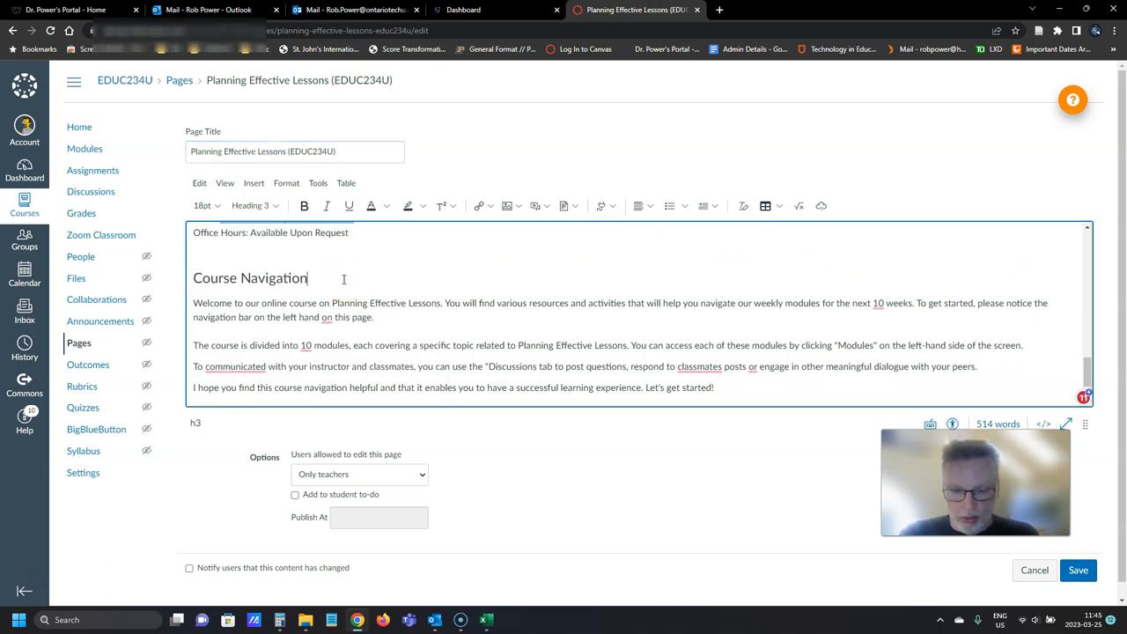
- Type HERE markers before 'Welcome' and after the Freepik attribution line in Credits
text(HER)
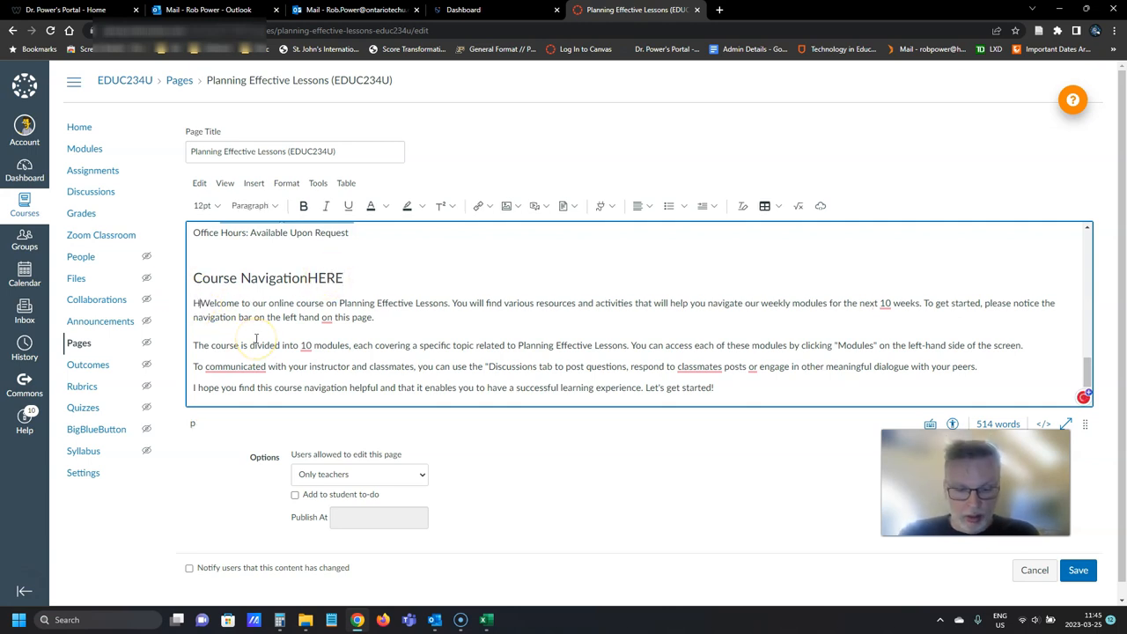
text(ERE)
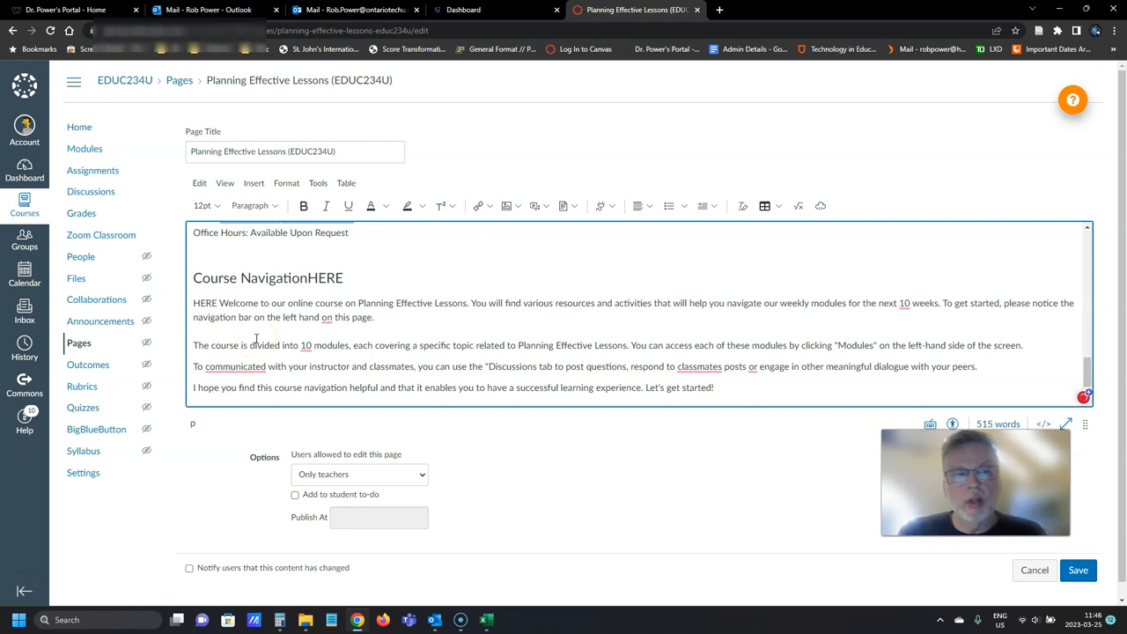
scroll(down, 3)
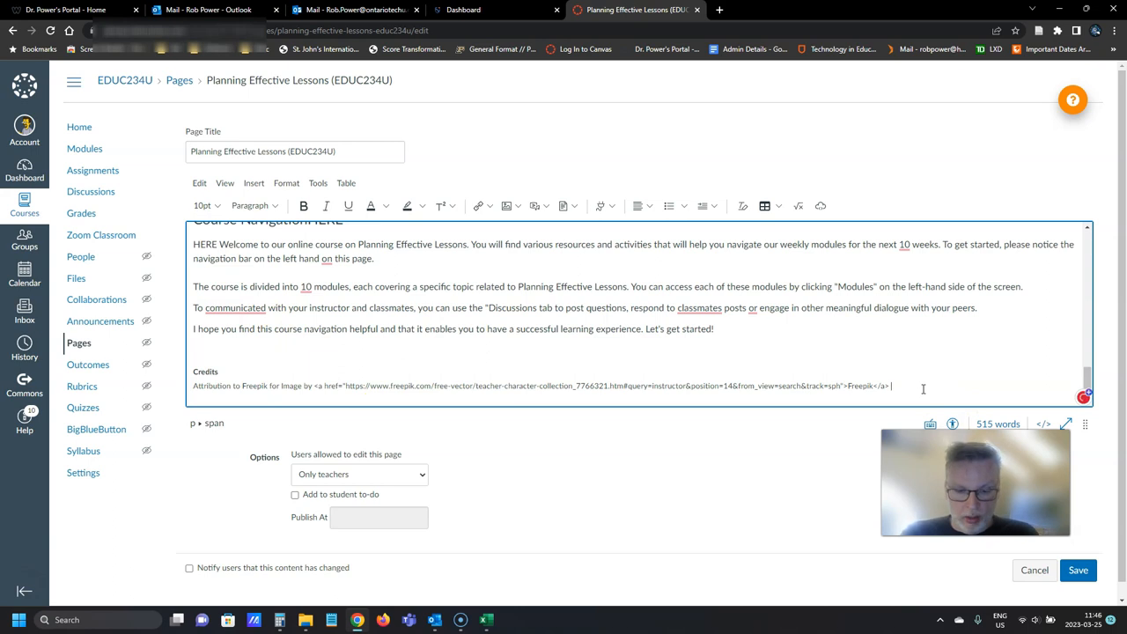
text(HERE)
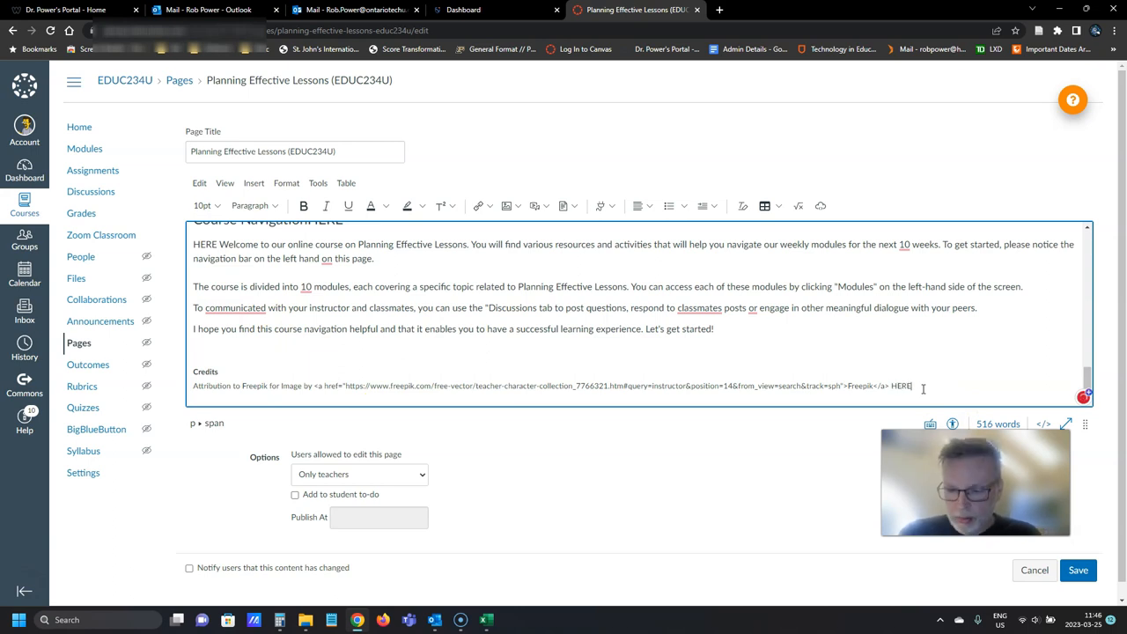
mouse_move(598, 402)
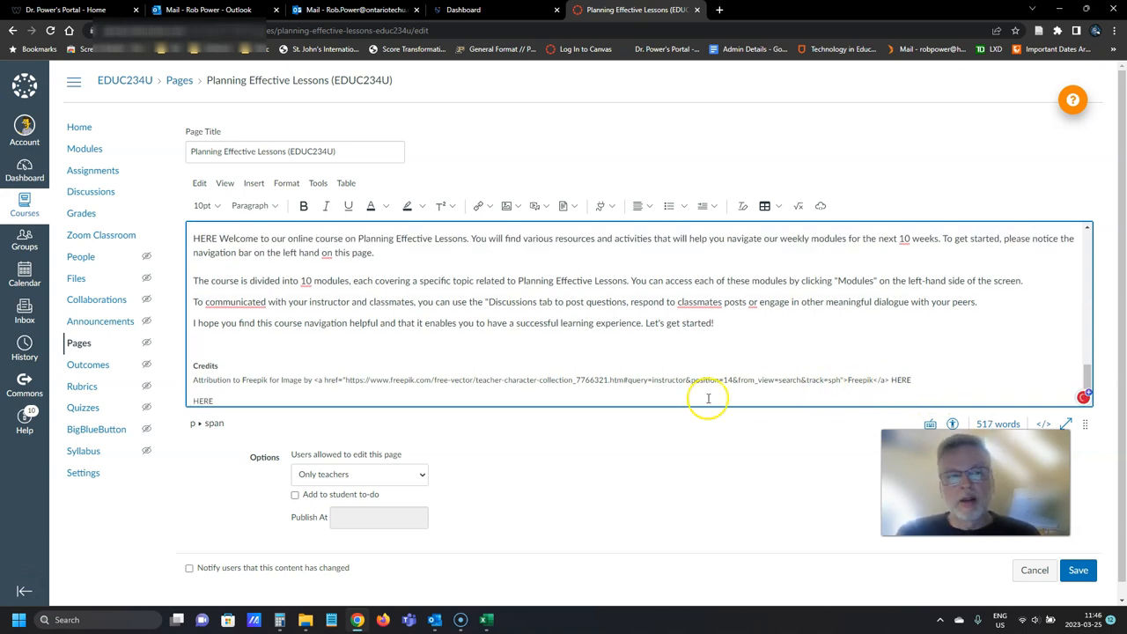
mouse_move(372, 347)
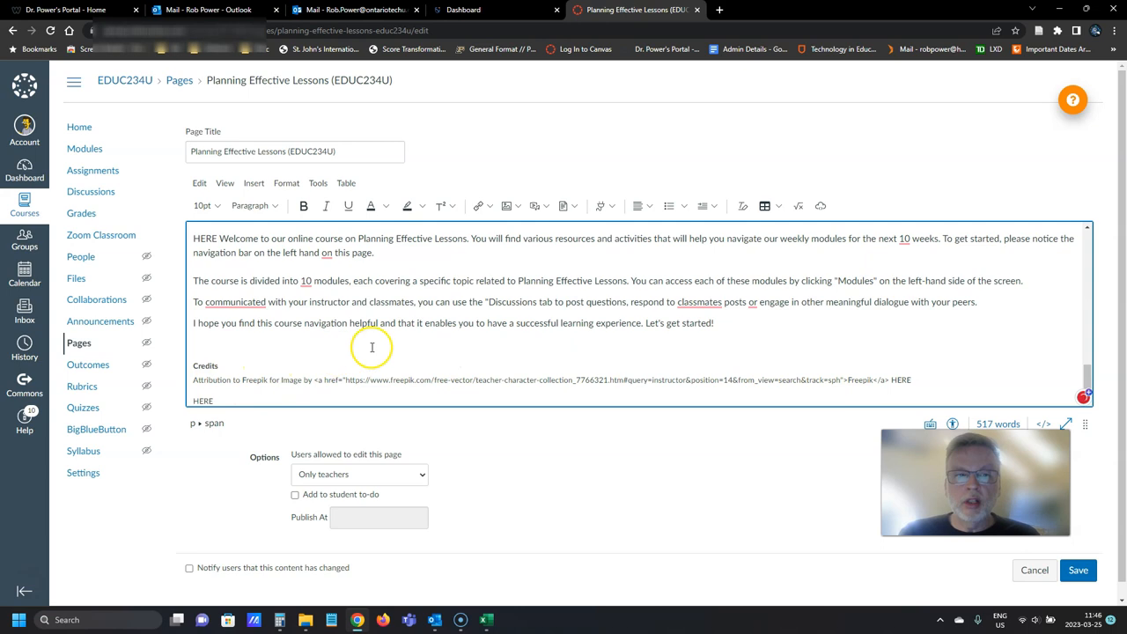
mouse_move(627, 380)
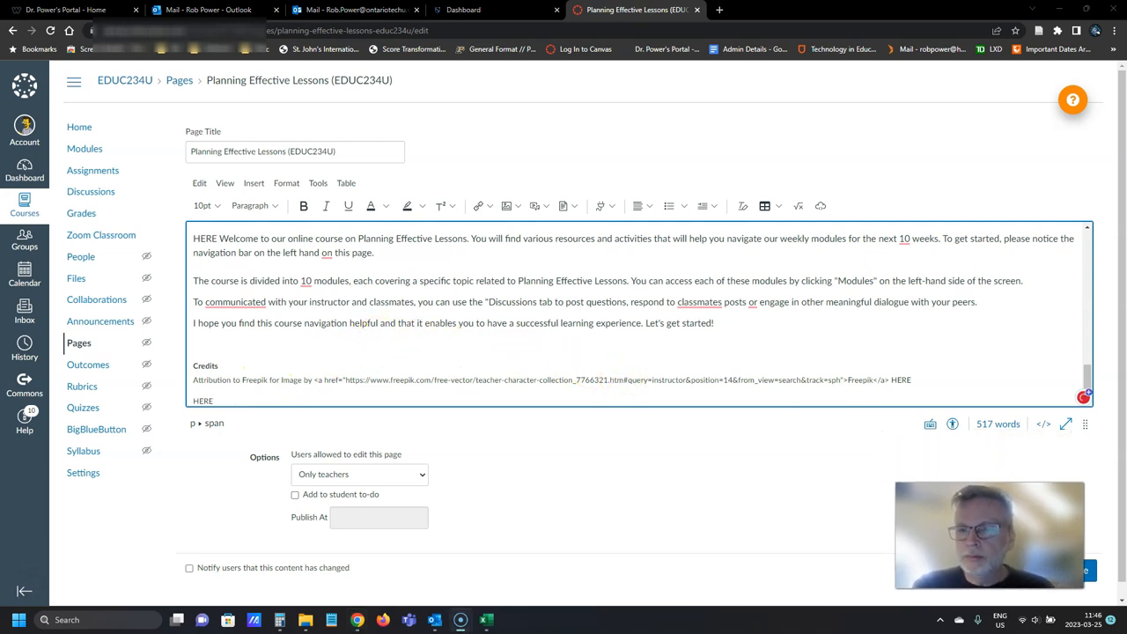
- Switch to raw HTML and delete the empty inline_disabled YouTube link paragraph under Course Navigation
click(1042, 424)
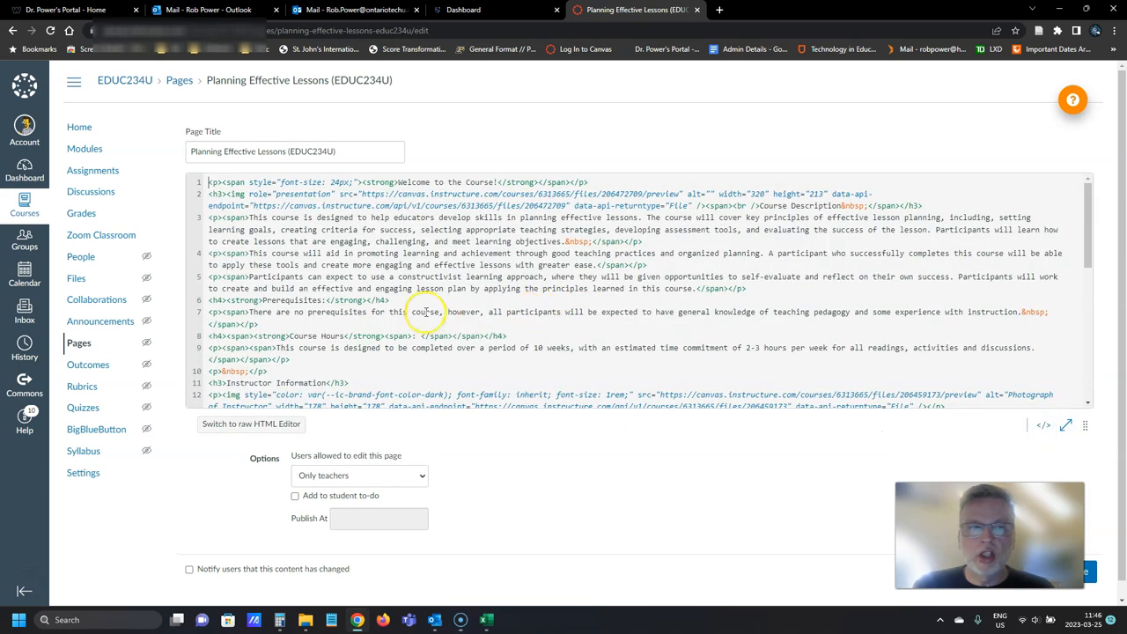
scroll(down, 3)
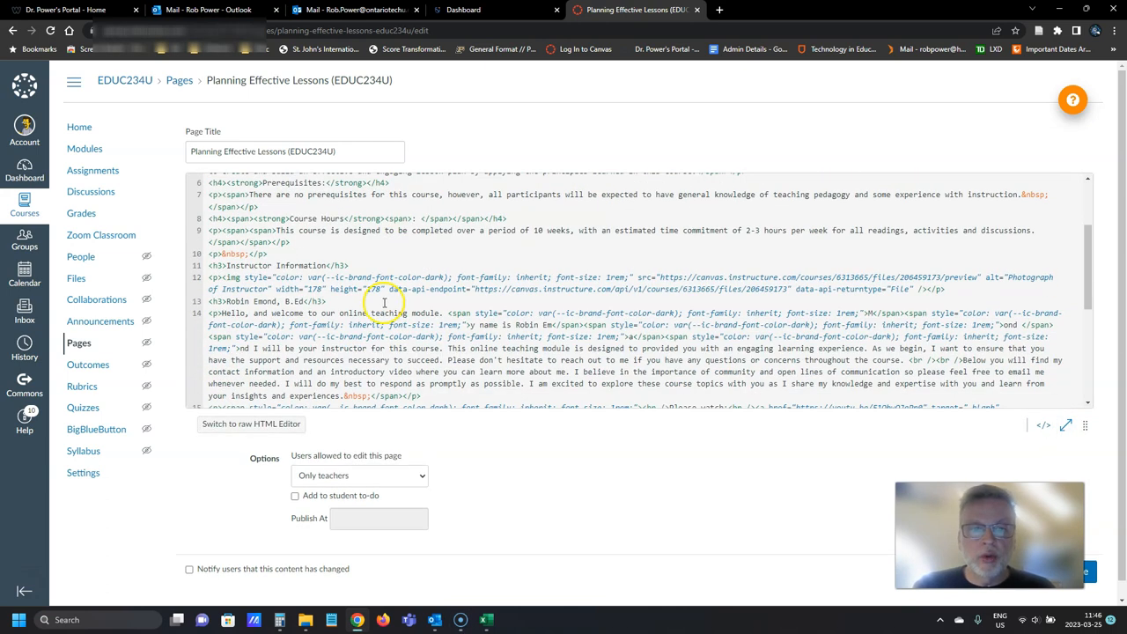
scroll(down, 3)
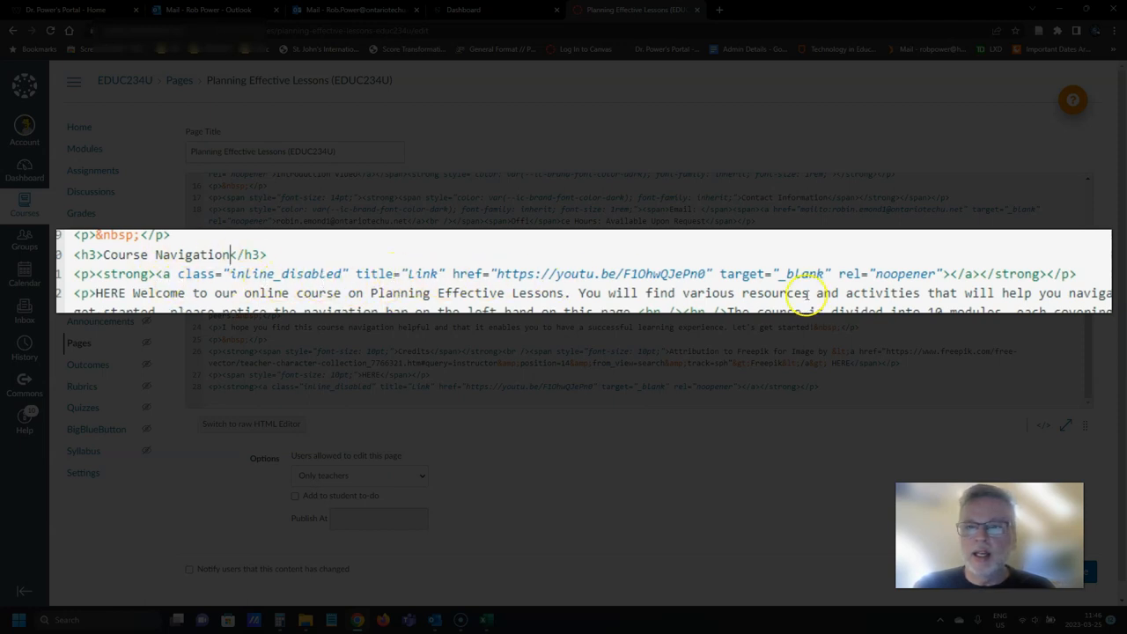
mouse_move(60, 283)
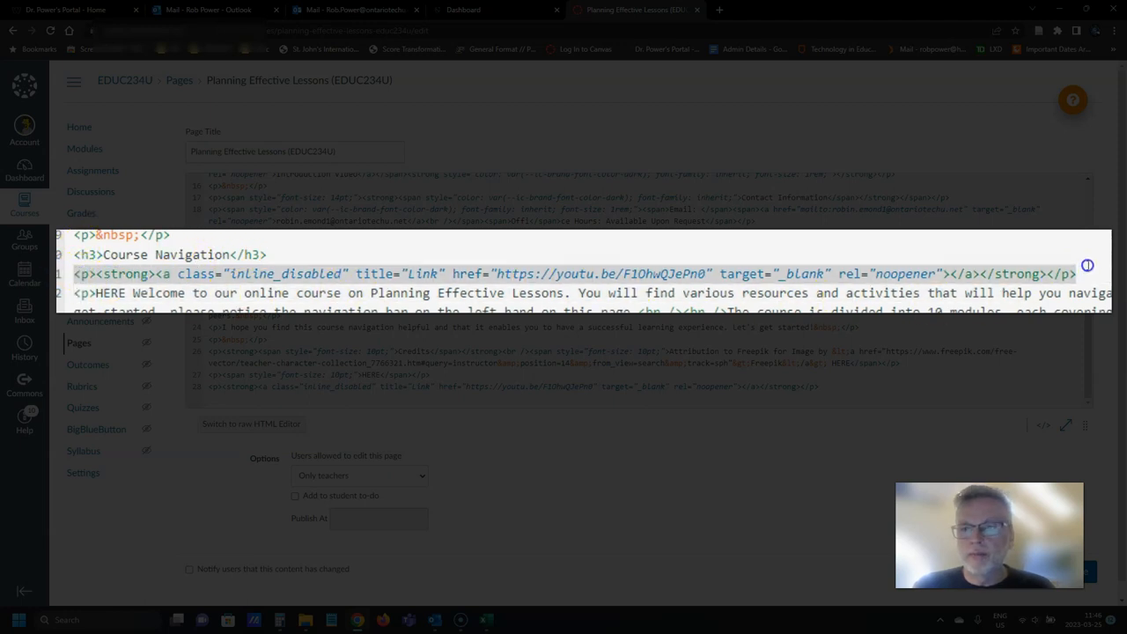
scroll(up, 3)
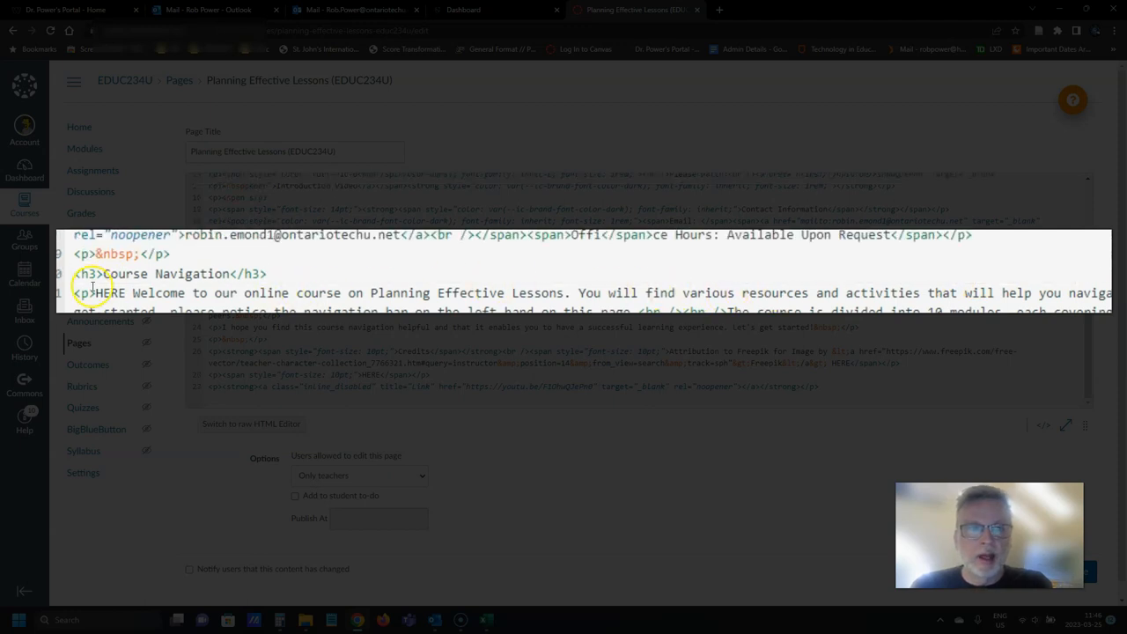
mouse_move(271, 303)
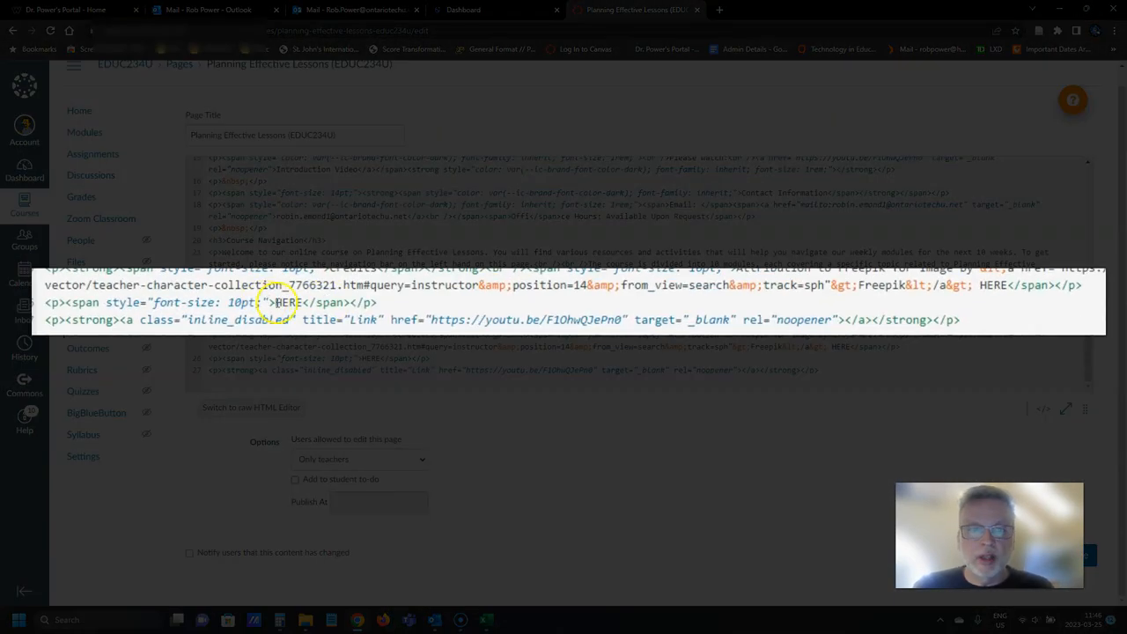
mouse_move(1085, 338)
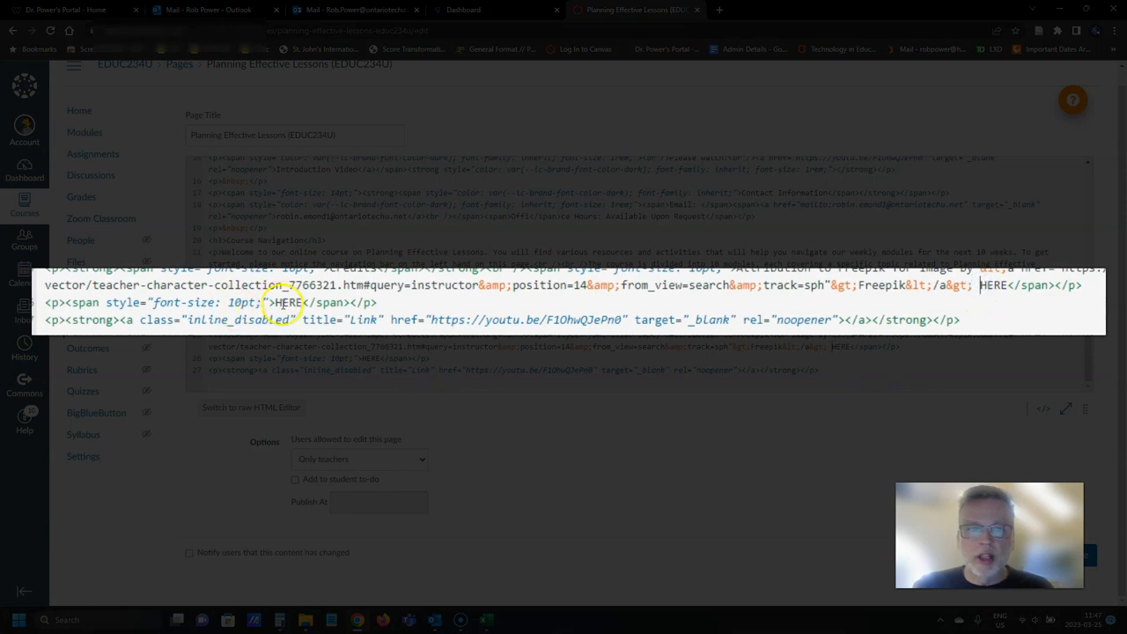
mouse_move(968, 287)
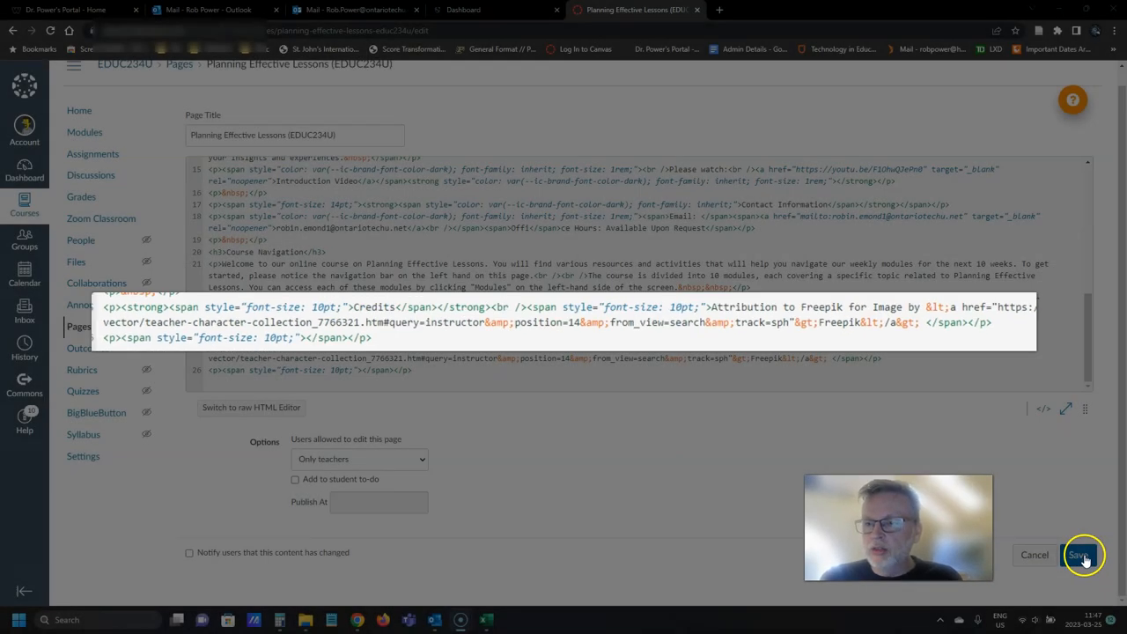
- Save the front page and check the published Course Navigation and credits show no hidden links
click(1081, 554)
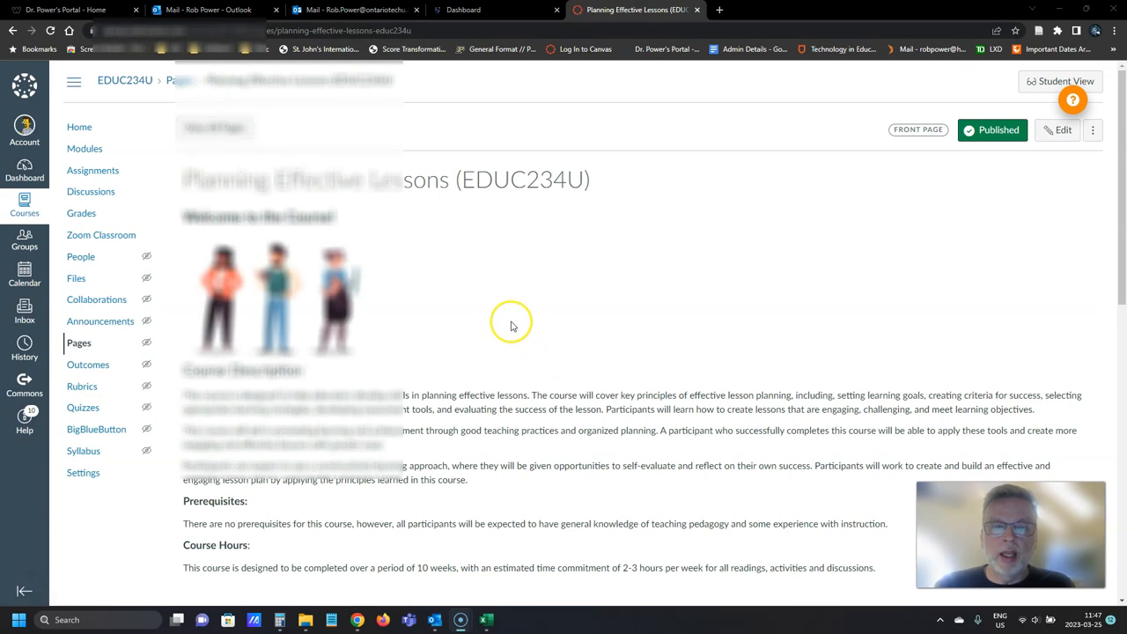
scroll(down, 3)
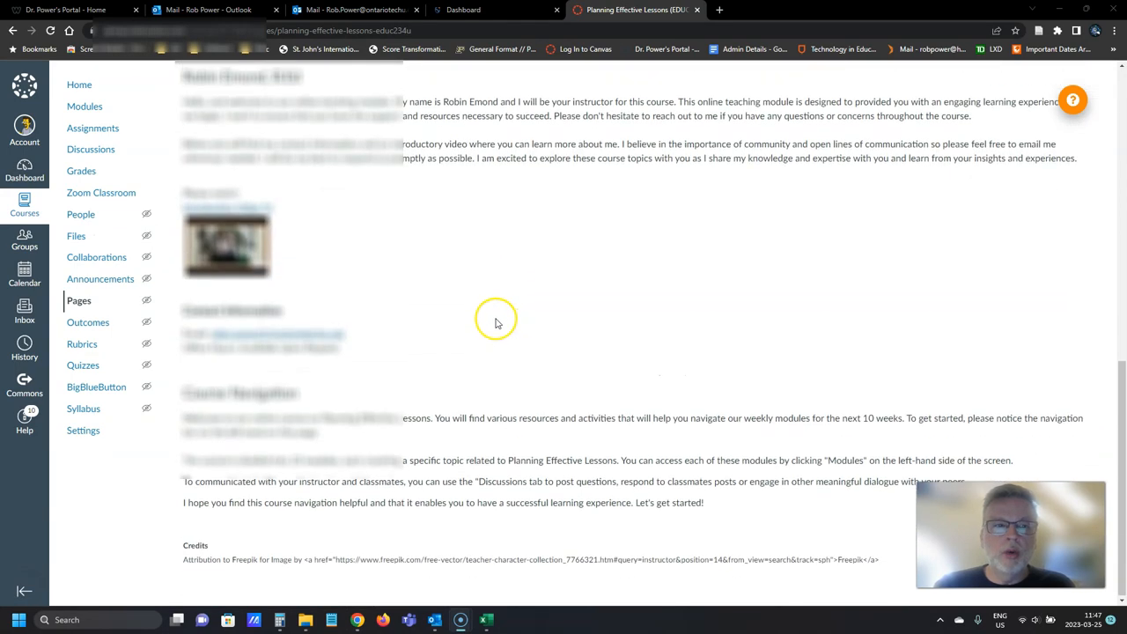